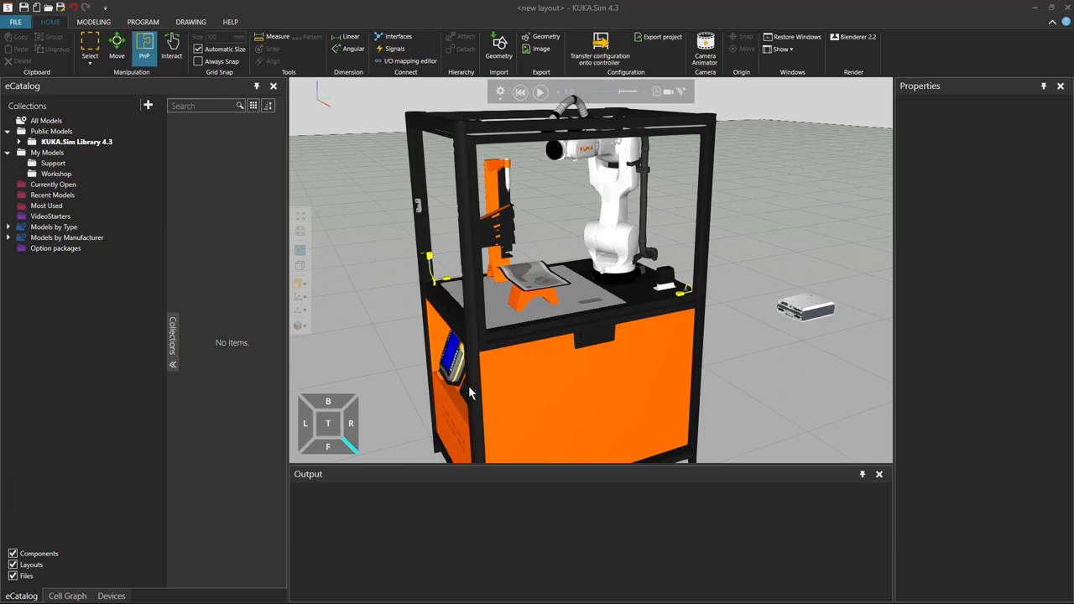
pyautogui.moveTo(611, 325)
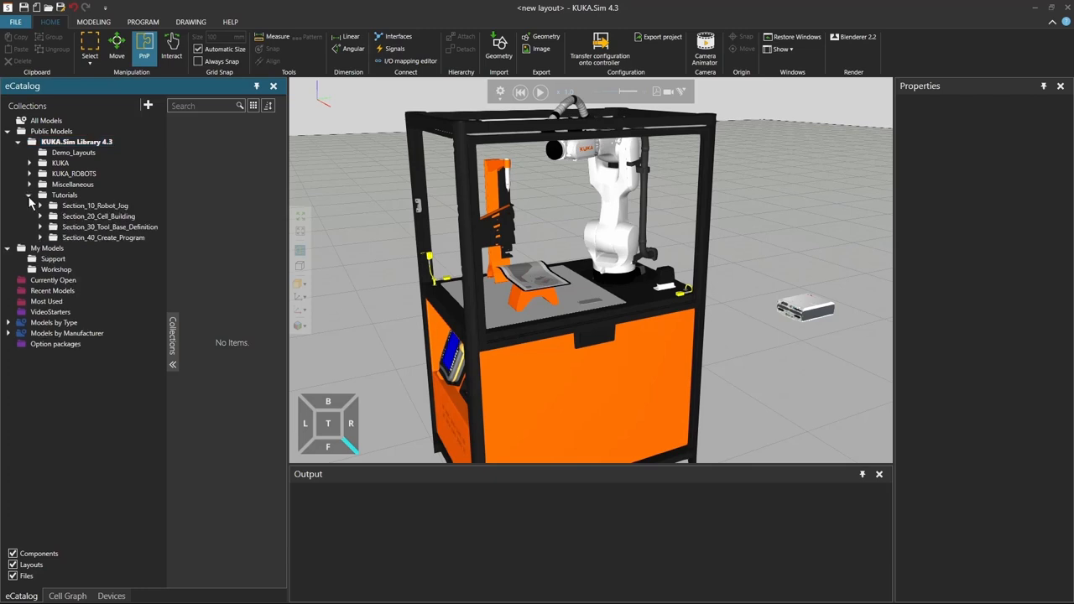
# - Browse to Tutorials > Section_20_Cell_Building > Section_20_Component and select College_Gripper
pyautogui.click(40, 215)
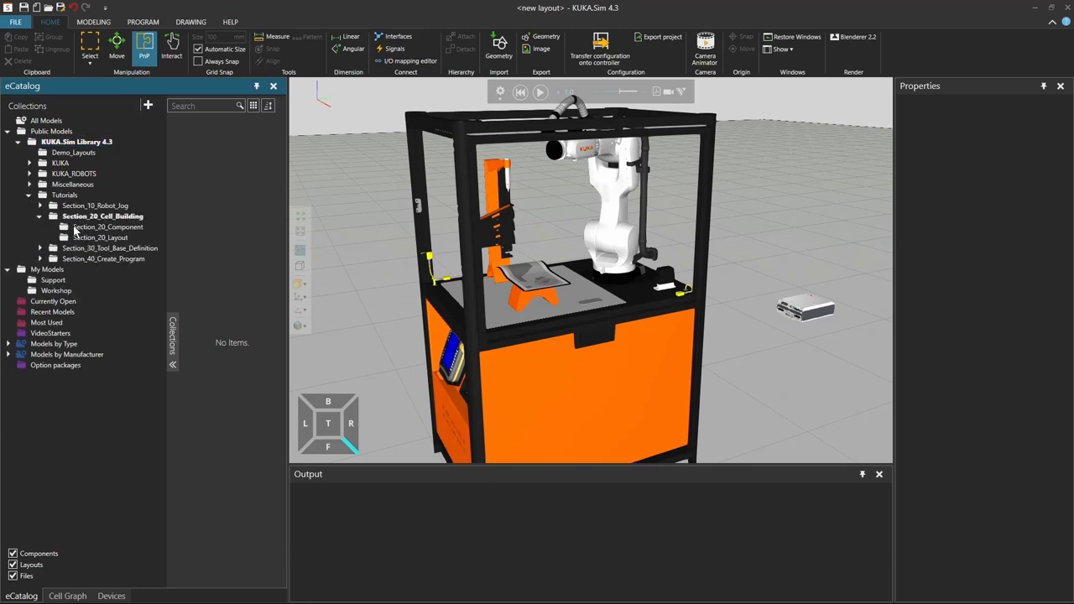
pyautogui.click(111, 226)
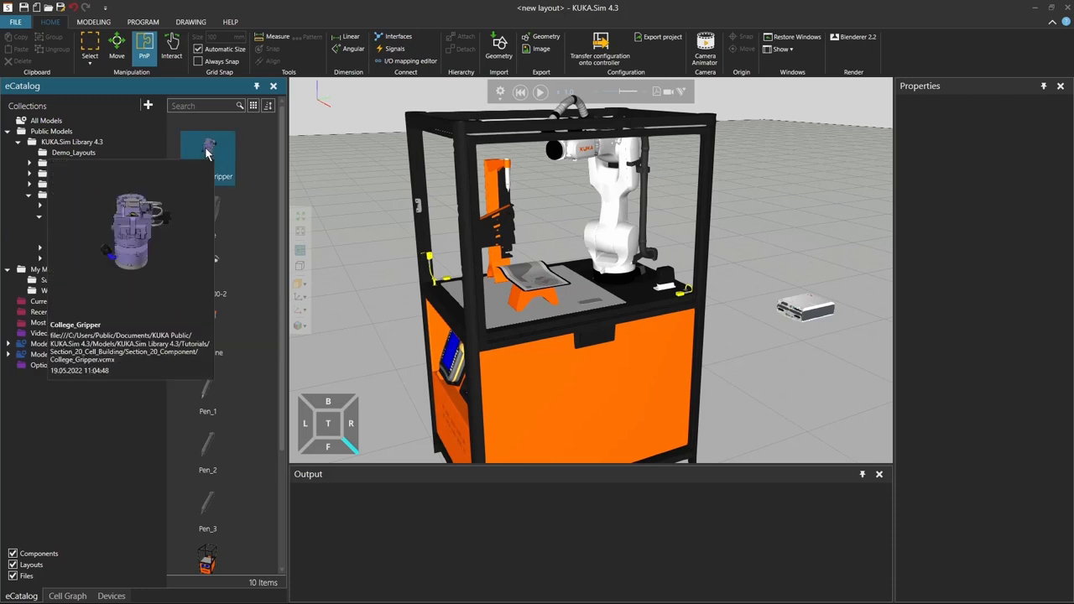
pyautogui.click(207, 158)
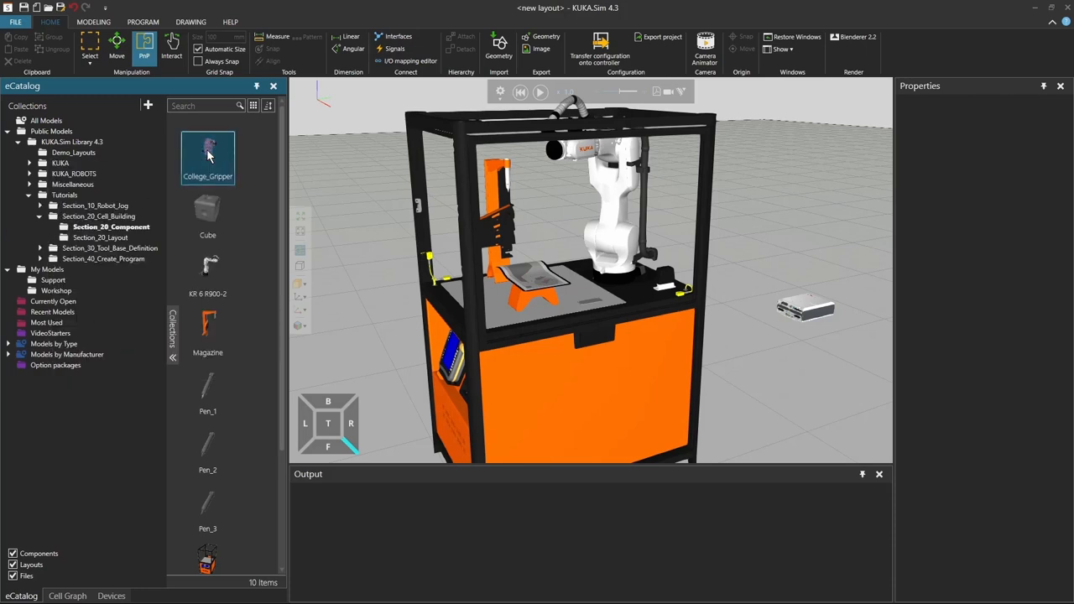
# - Add College_Gripper beside the cell and rotate it to A = -20 degrees
pyautogui.doubleClick(207, 155)
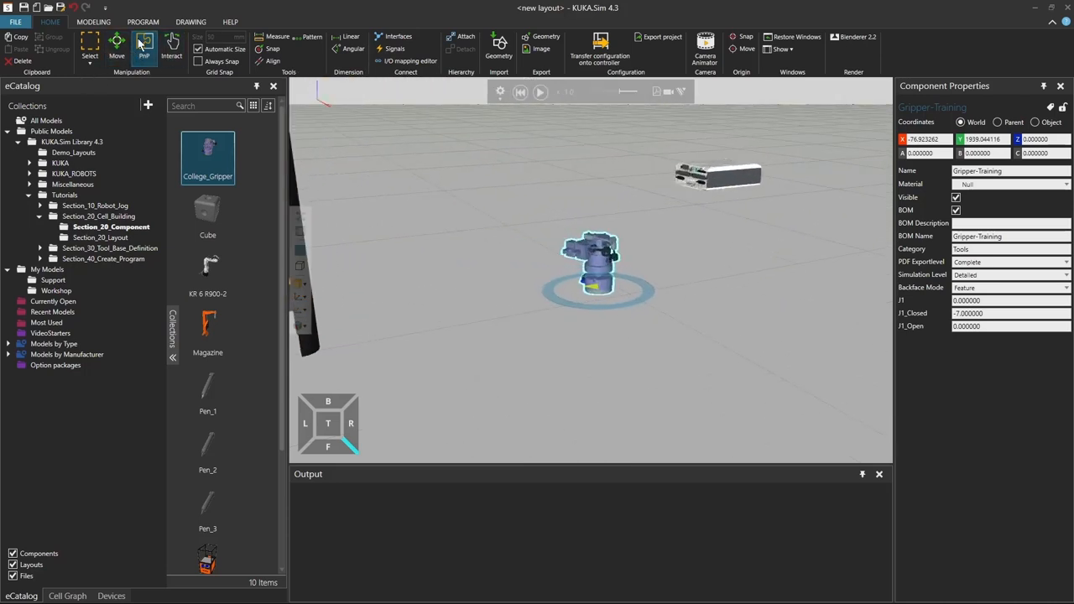
pyautogui.moveTo(143, 44)
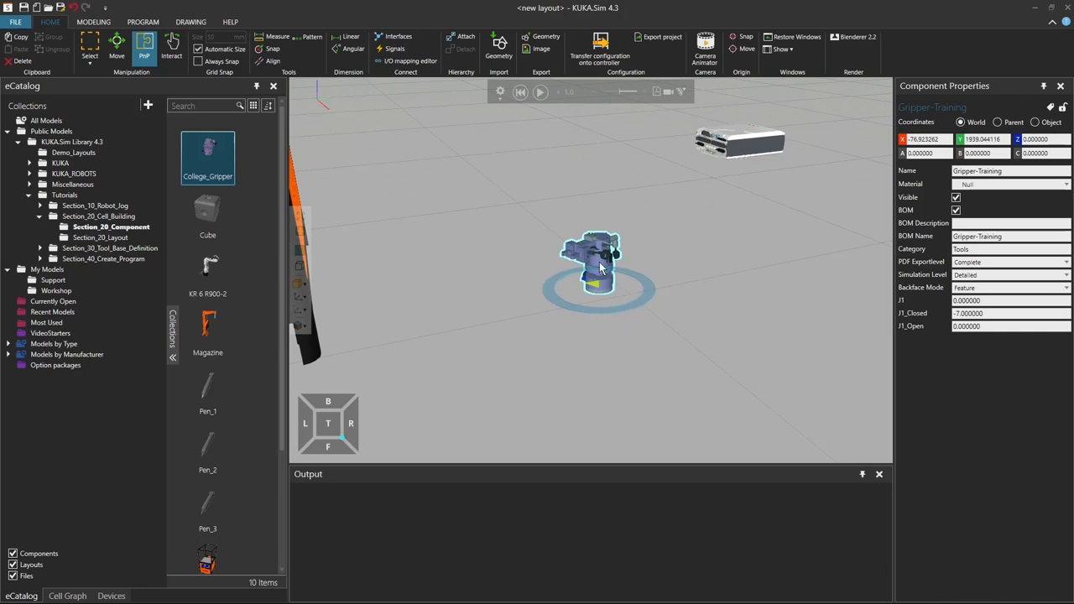
pyautogui.moveTo(599, 285)
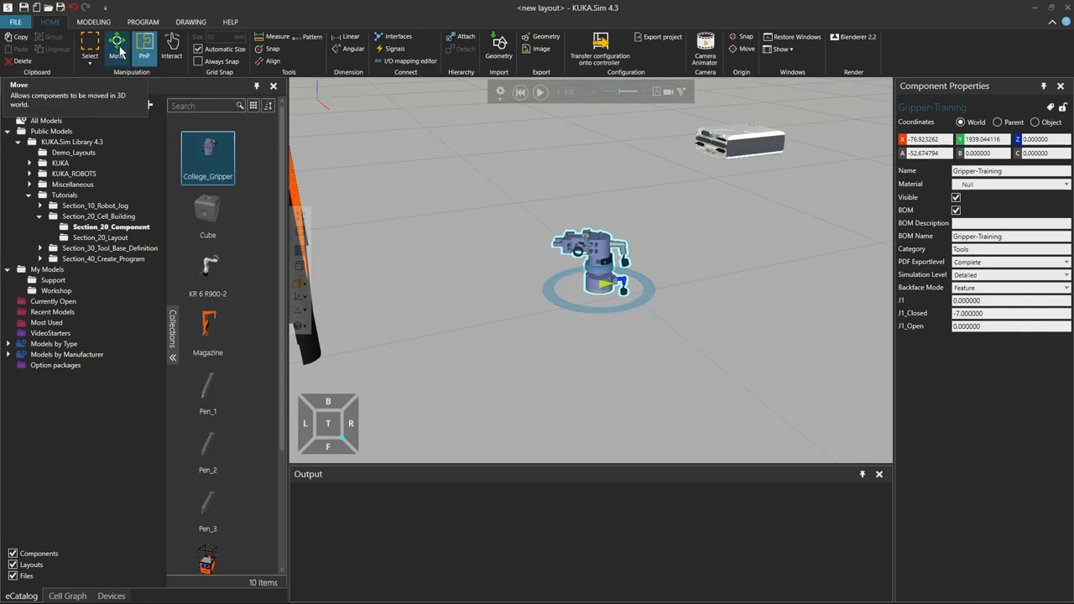
pyautogui.click(117, 48)
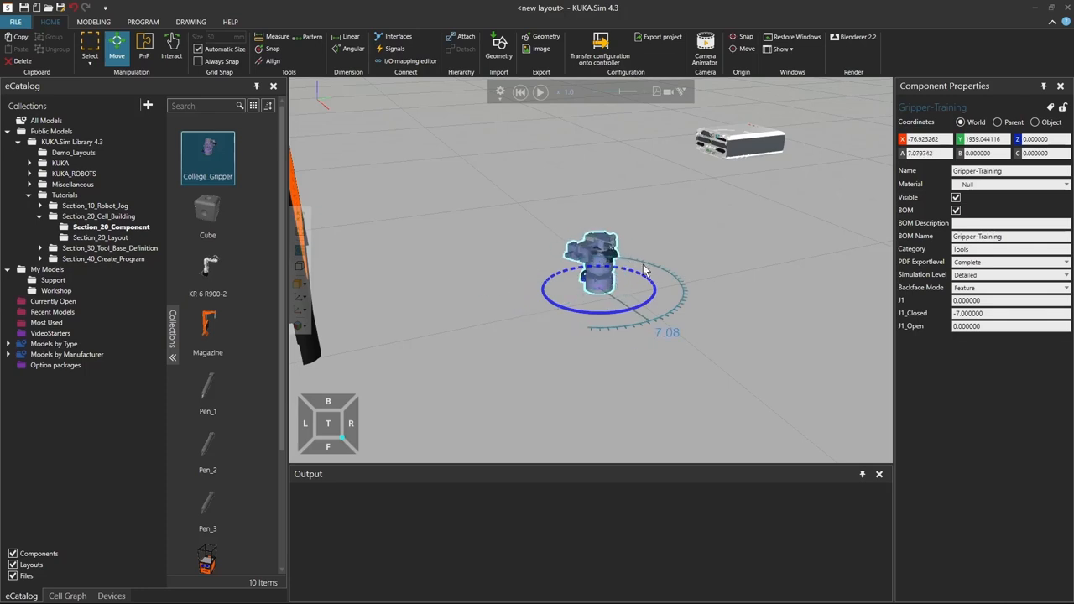
pyautogui.click(171, 49)
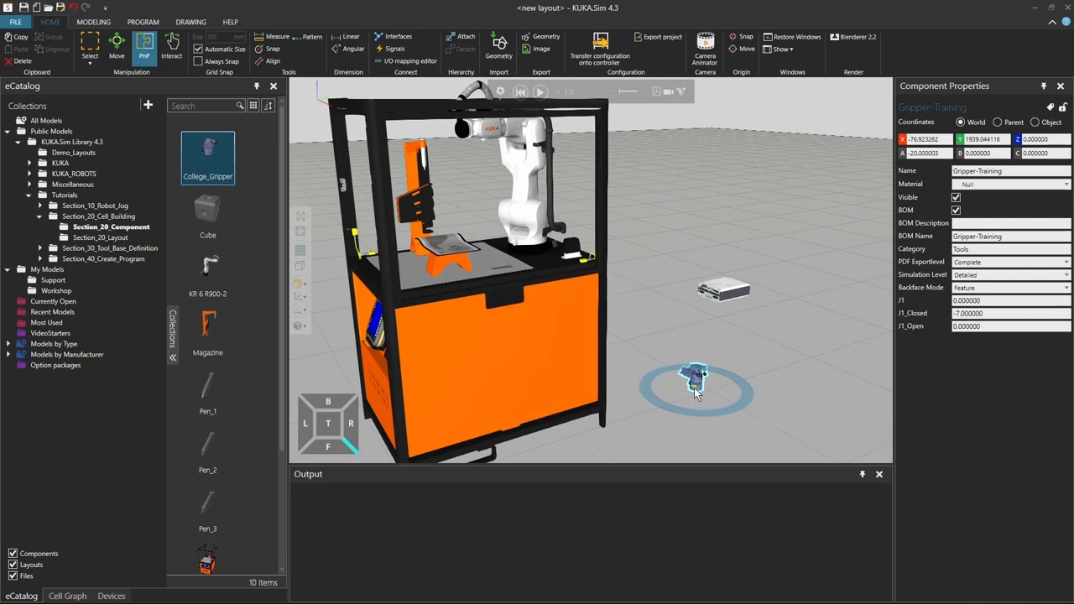
pyautogui.moveTo(134, 54)
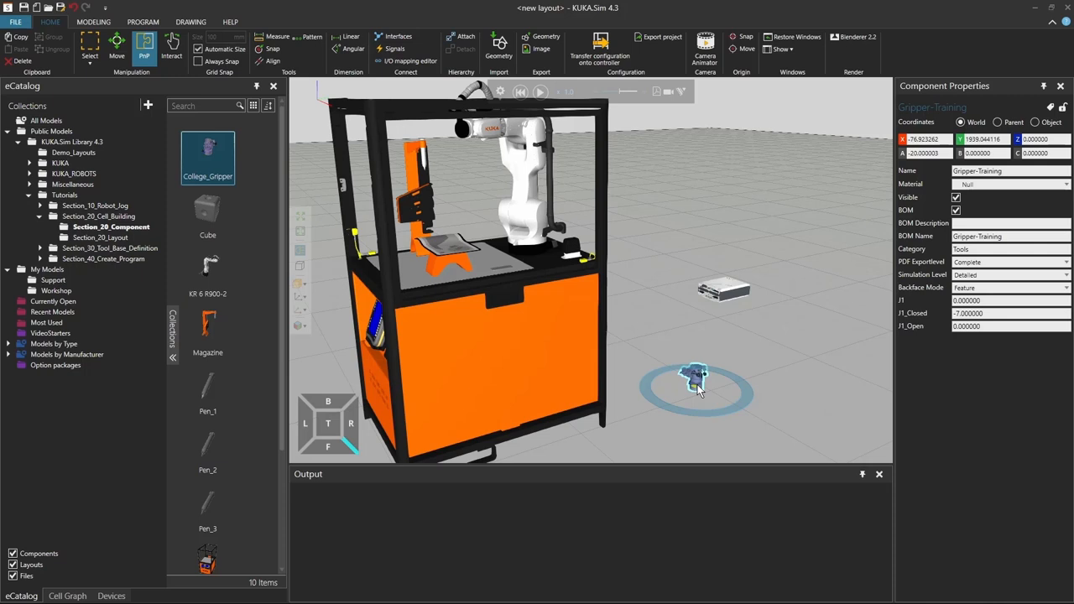
# - Snap the Gripper-Training component onto the cell robot's mounting flange with PnP
pyautogui.moveTo(697, 378); pyautogui.dragTo(600, 327)
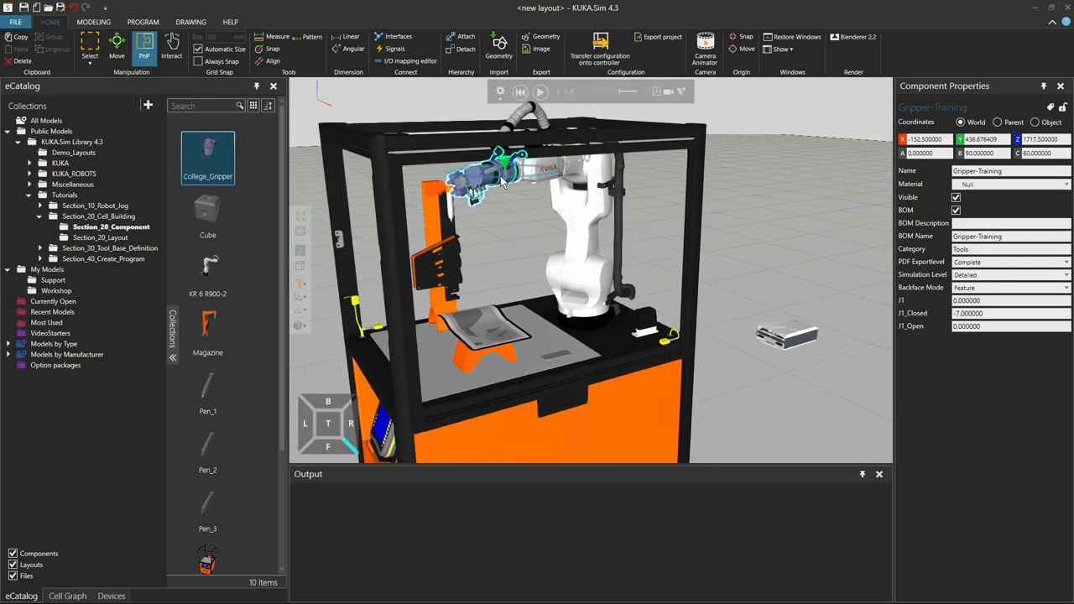
# - Jog the cell robot from the PROGRAM tab to confirm the gripper follows the flange
pyautogui.click(143, 21)
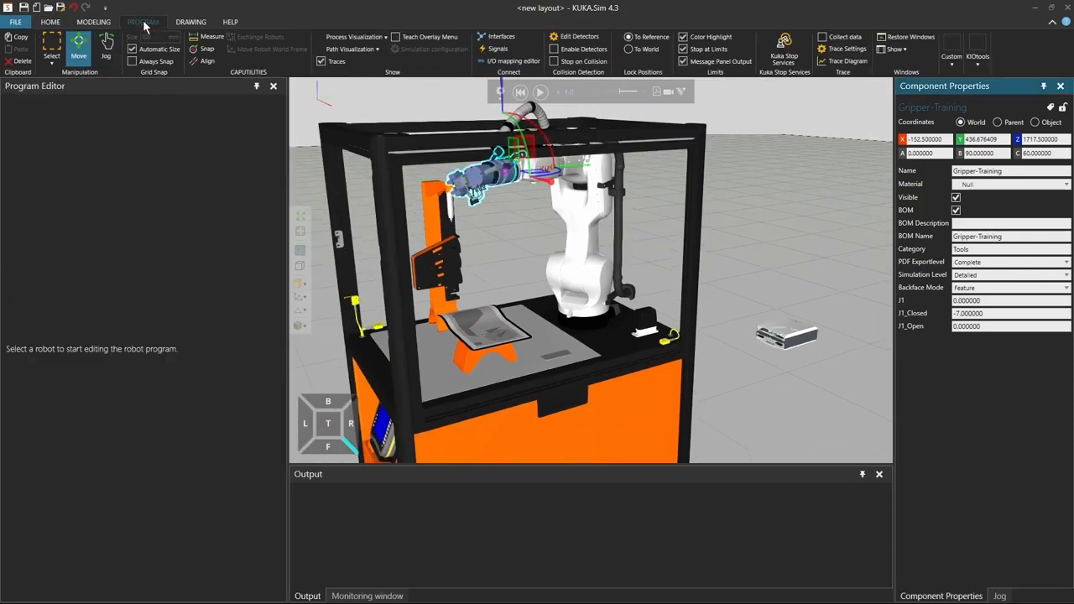
pyautogui.moveTo(586, 222)
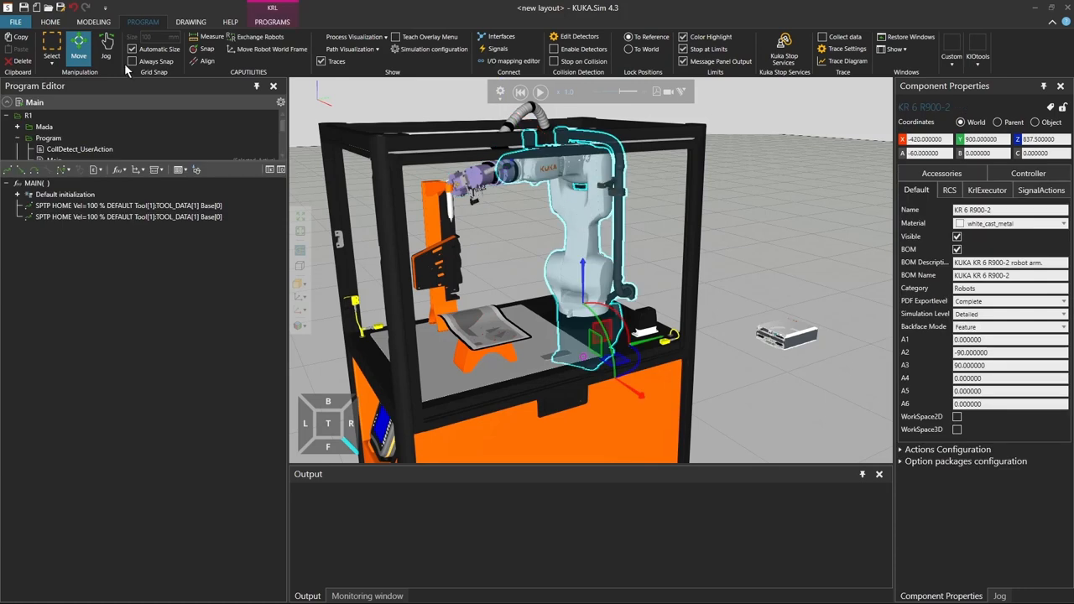
pyautogui.click(106, 50)
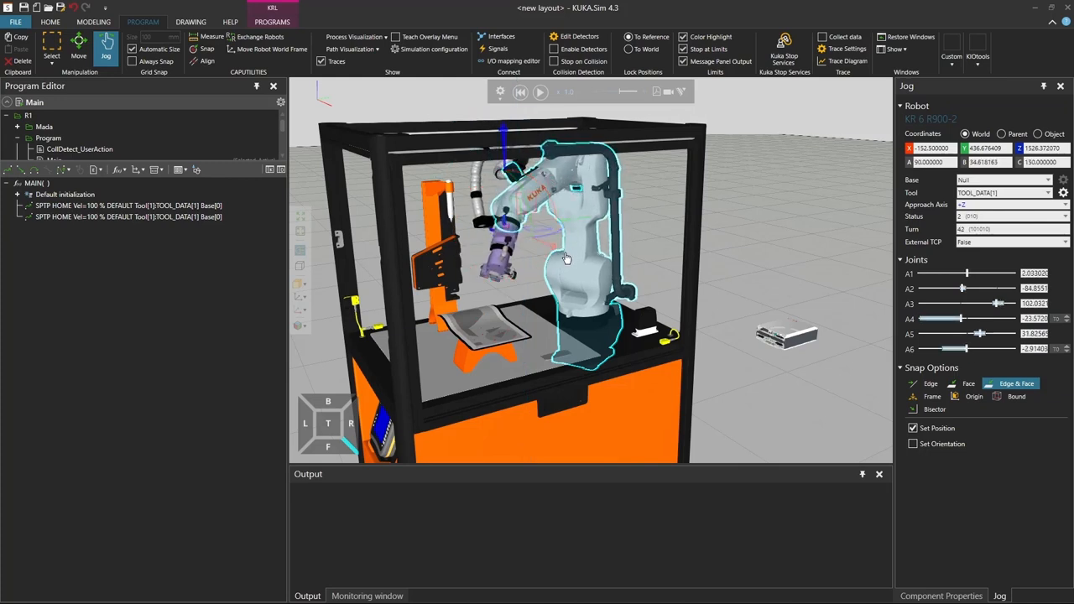
pyautogui.moveTo(567, 260); pyautogui.dragTo(595, 311)
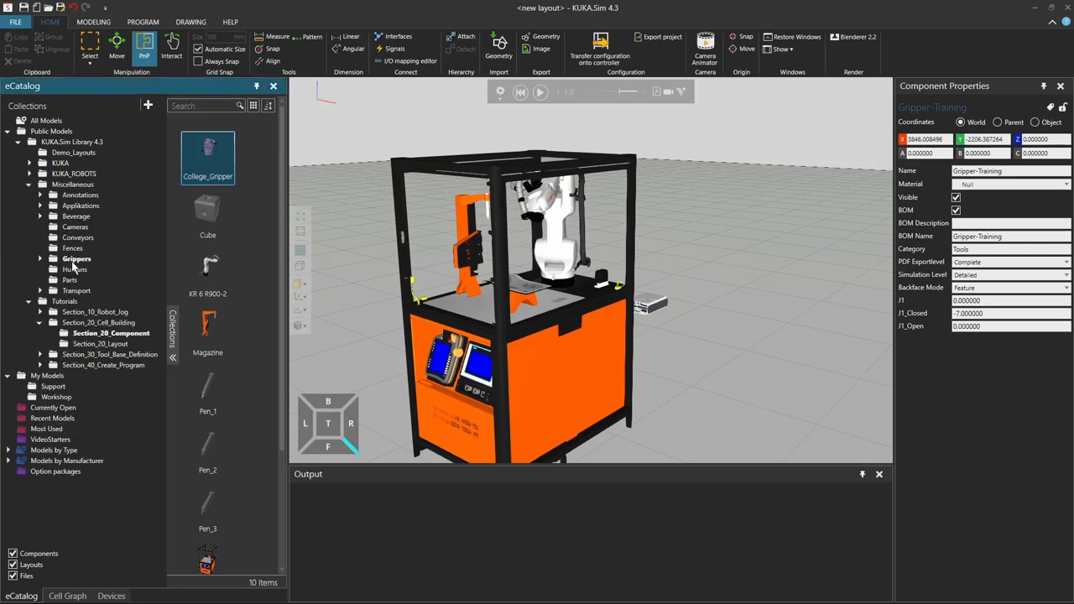
# - Trial-snap the Double Gripper onto the robot flange, then pull it back off
pyautogui.click(77, 259)
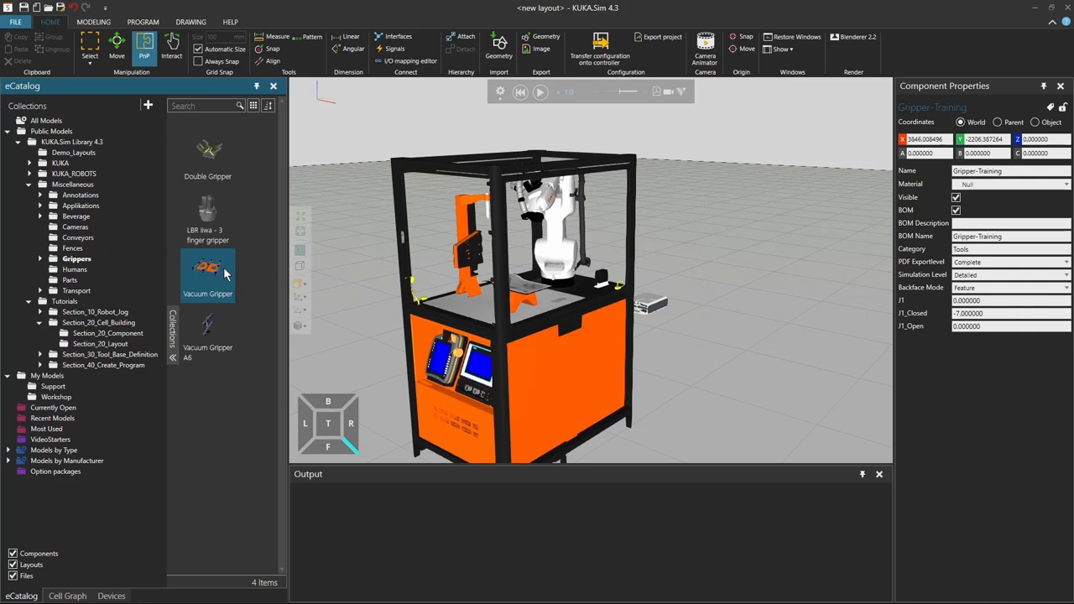
pyautogui.moveTo(208, 268)
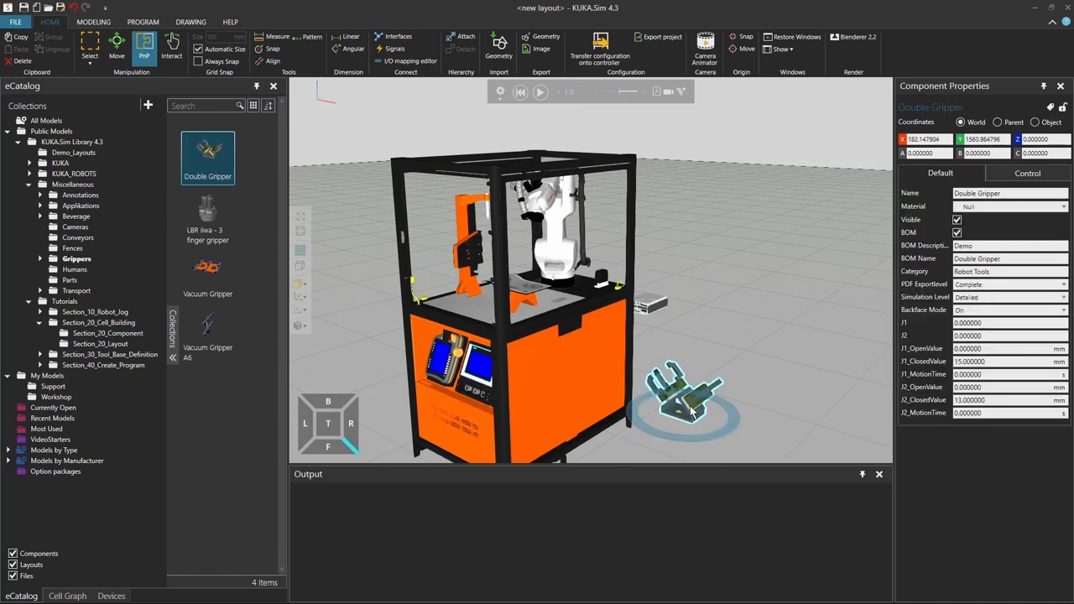
pyautogui.moveTo(688, 402); pyautogui.dragTo(537, 226)
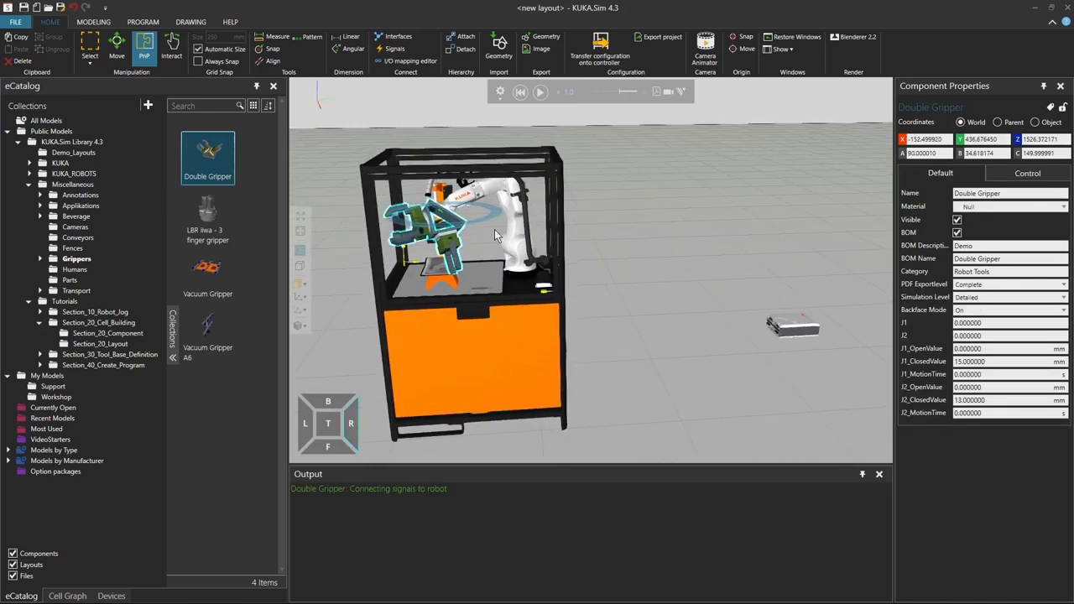
pyautogui.moveTo(495, 244); pyautogui.dragTo(453, 226)
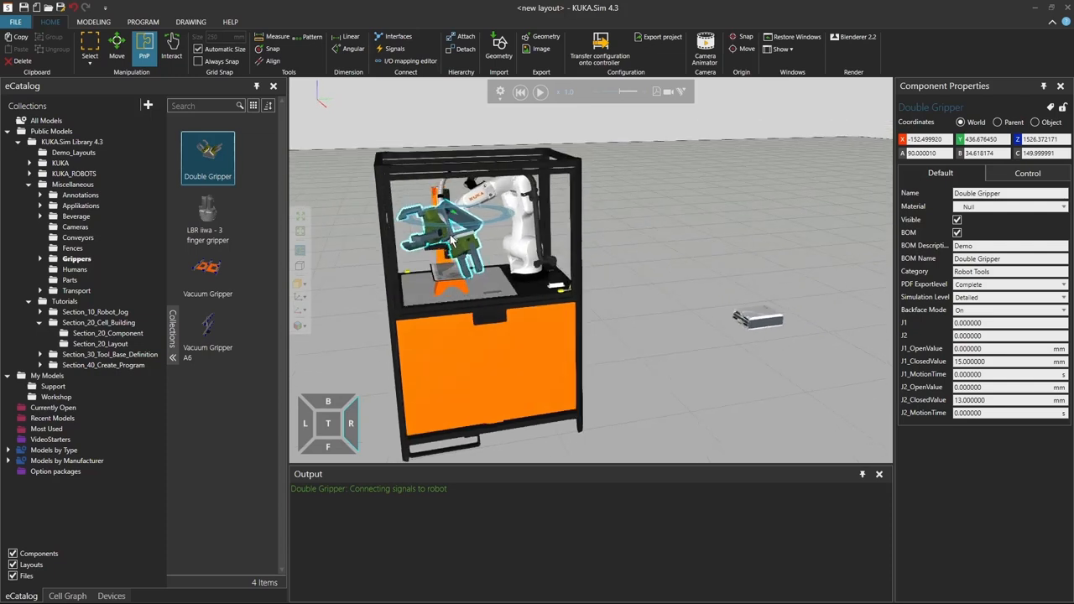
# - Bring the Vacuum Gripper from the Grippers folder to the robot flange
pyautogui.click(207, 275)
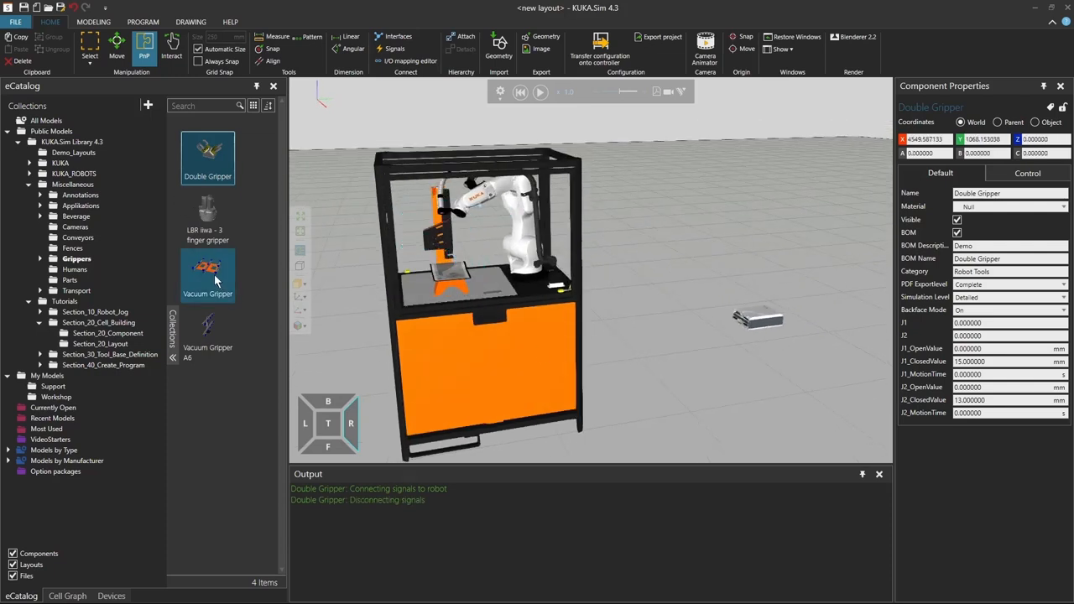
pyautogui.click(207, 275)
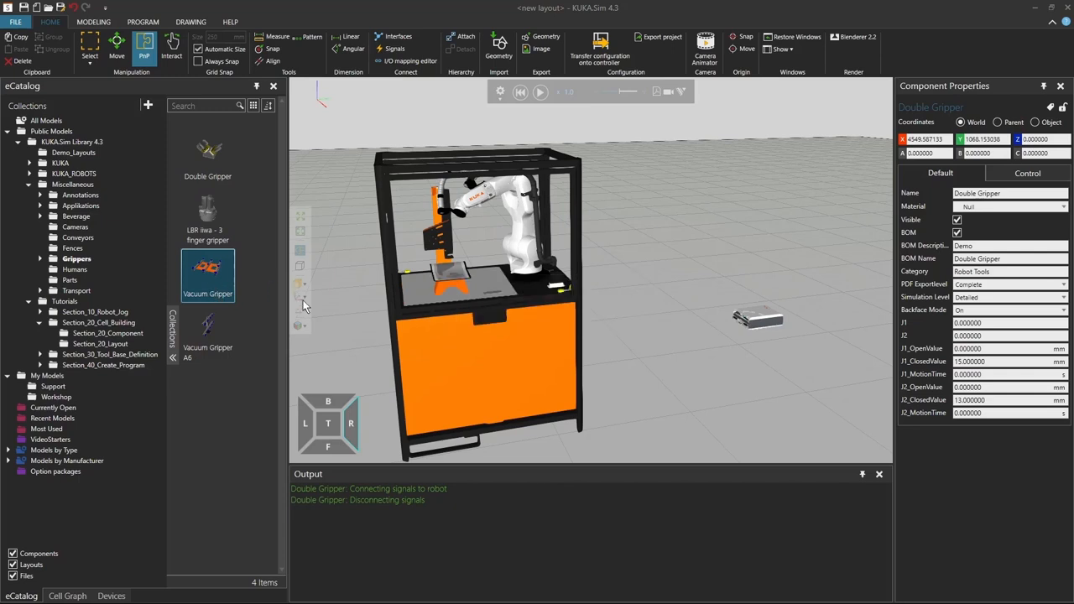
pyautogui.click(474, 222)
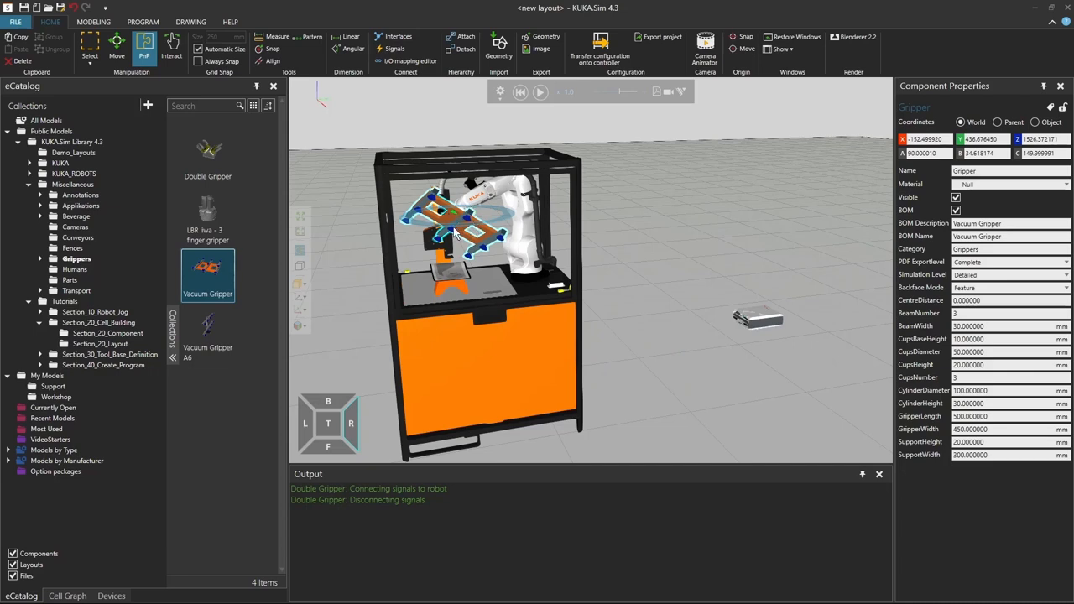
pyautogui.moveTo(522, 199)
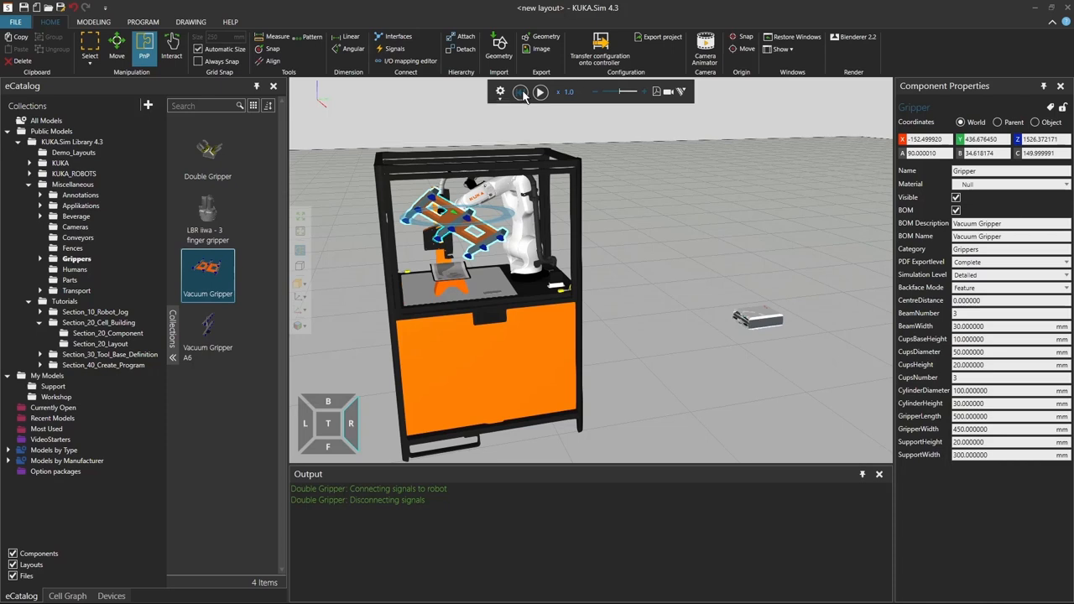
# - Reset the simulation to return the robot to its starting pose
pyautogui.click(539, 92)
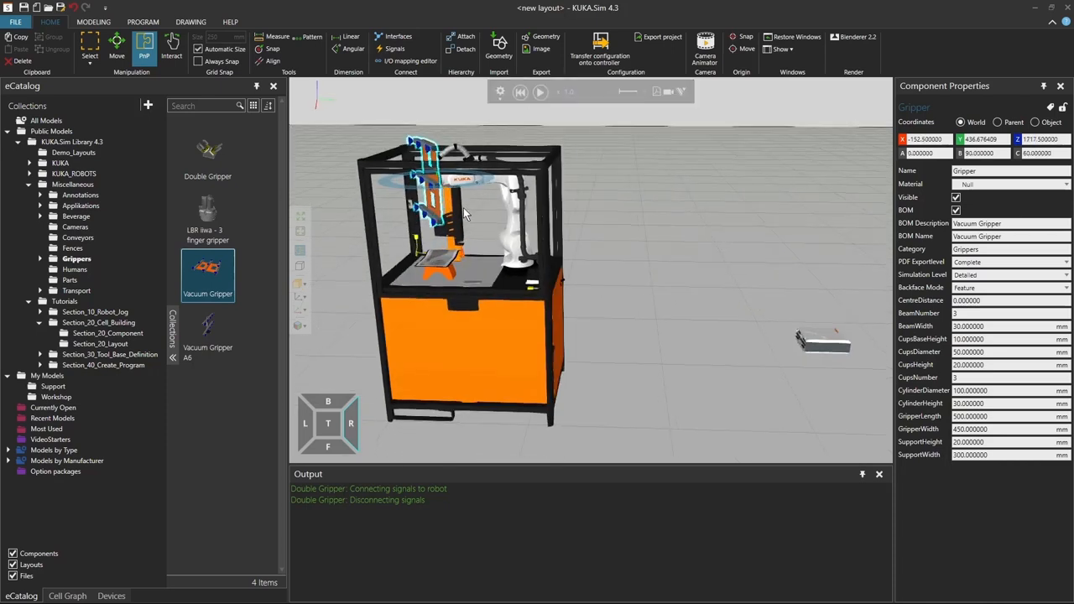
pyautogui.moveTo(487, 181)
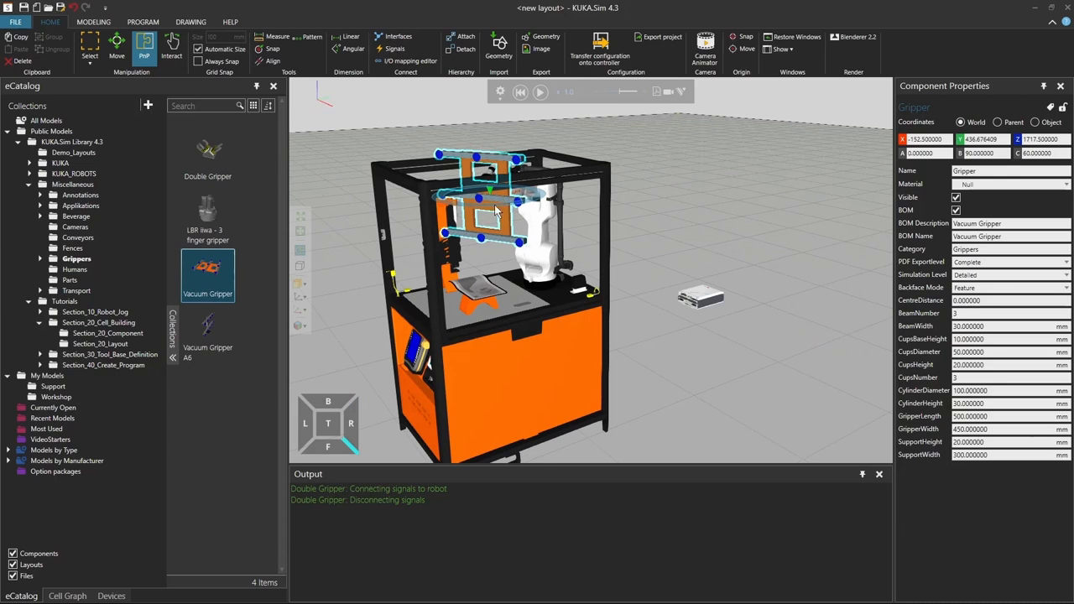
pyautogui.moveTo(424, 229)
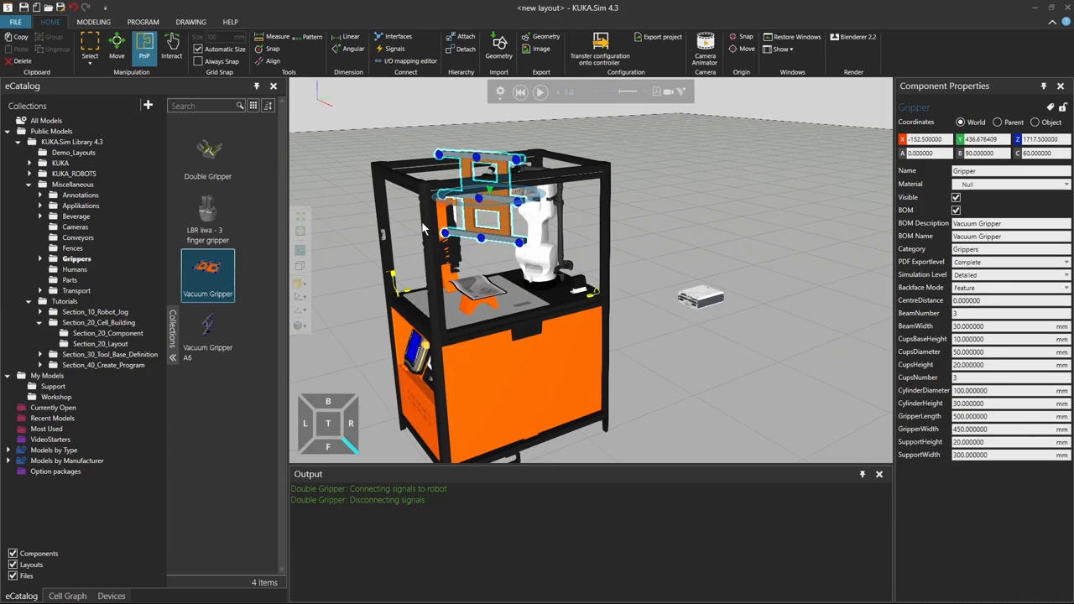
pyautogui.moveTo(544, 253)
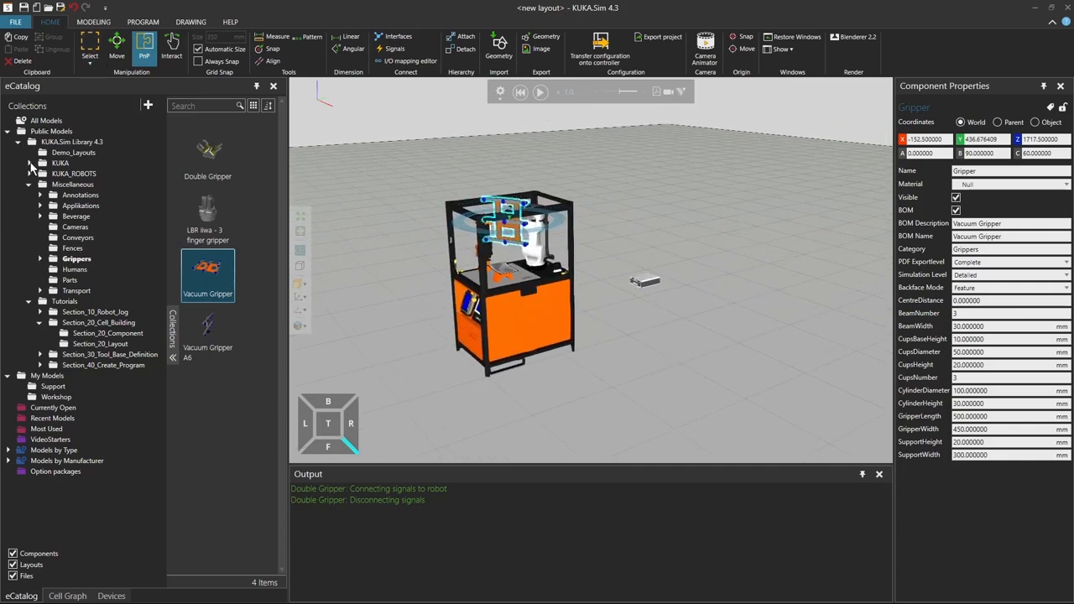
# - Add the KL4000 linear unit and the KR 120 R2700-2 Quantec-2 robot to the layout
pyautogui.click(41, 173)
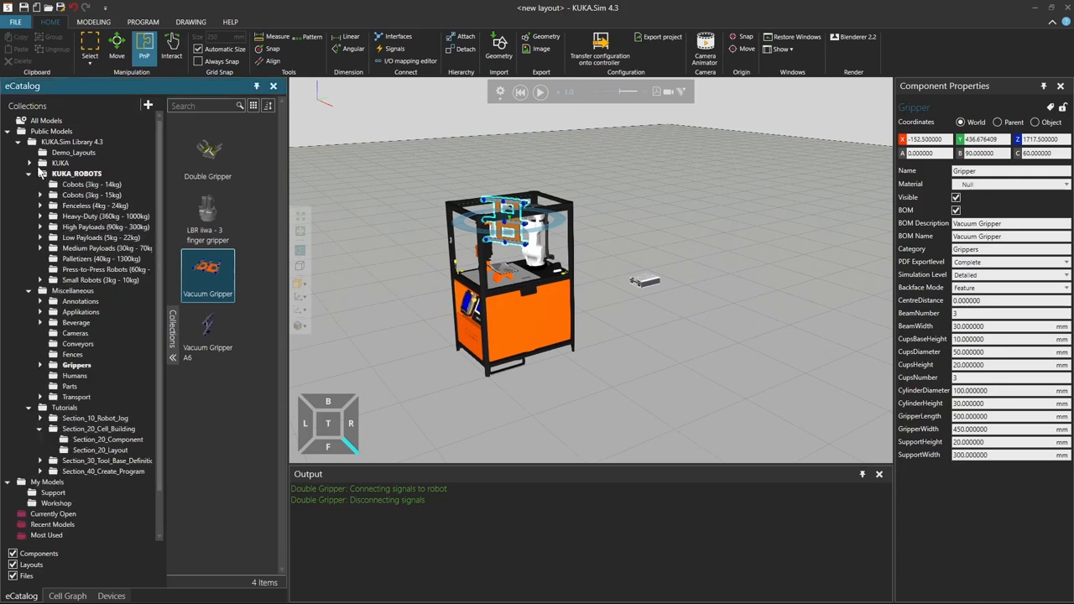
pyautogui.click(31, 163)
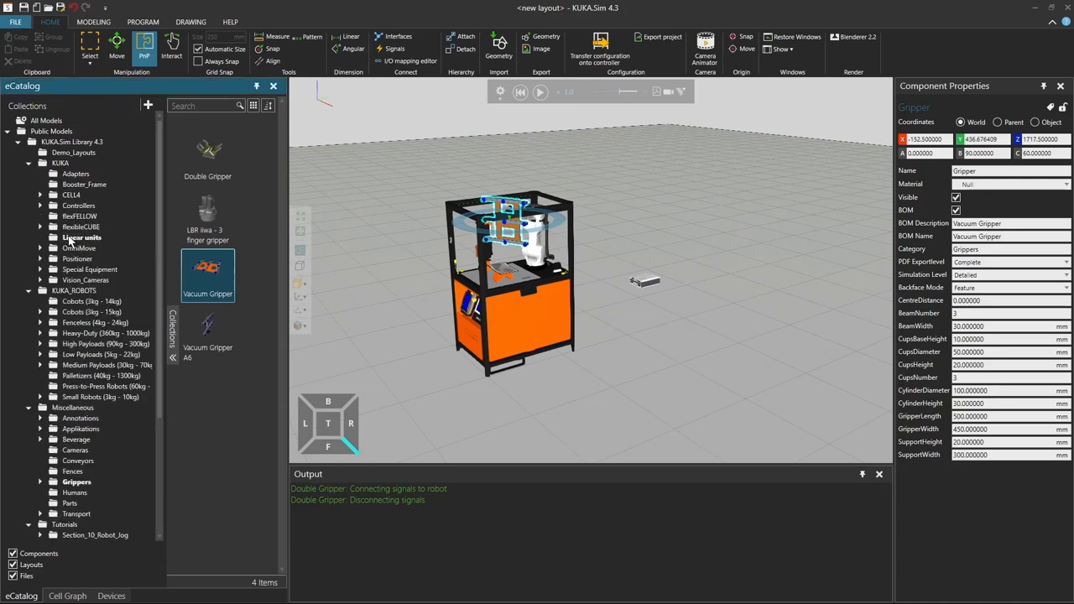
pyautogui.click(81, 236)
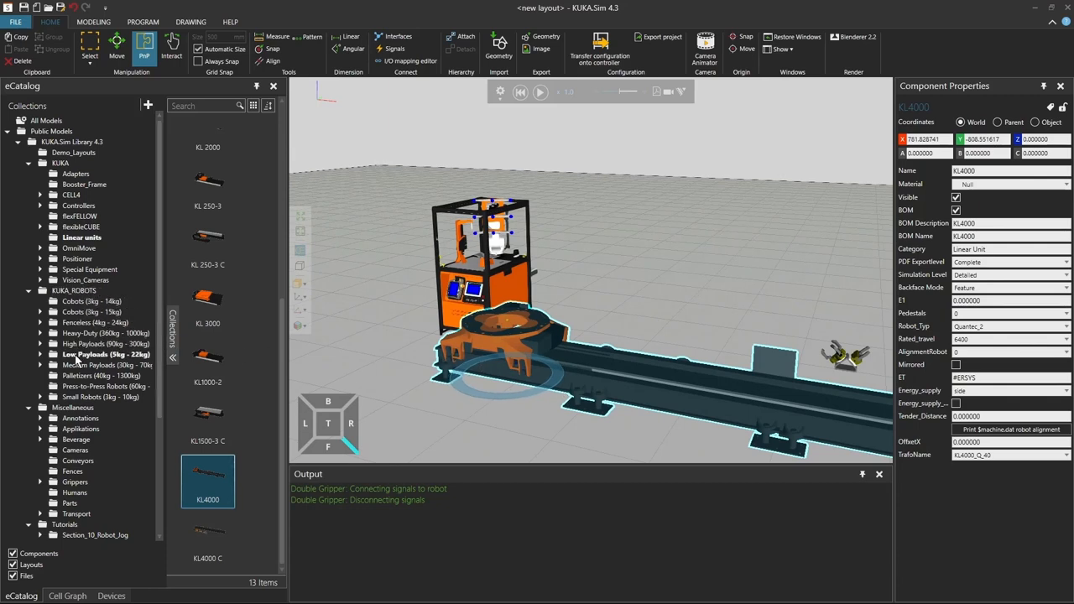
pyautogui.click(42, 343)
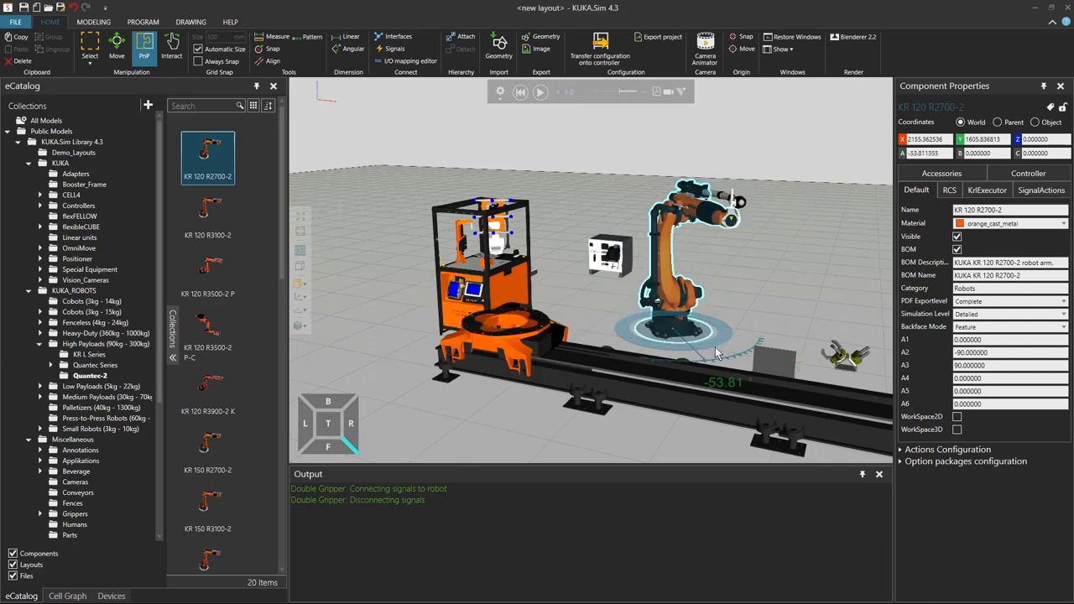
# - Snap the KR 120 robot onto the KL4000 carriage and orbit to inspect it
pyautogui.moveTo(717, 350); pyautogui.dragTo(667, 346)
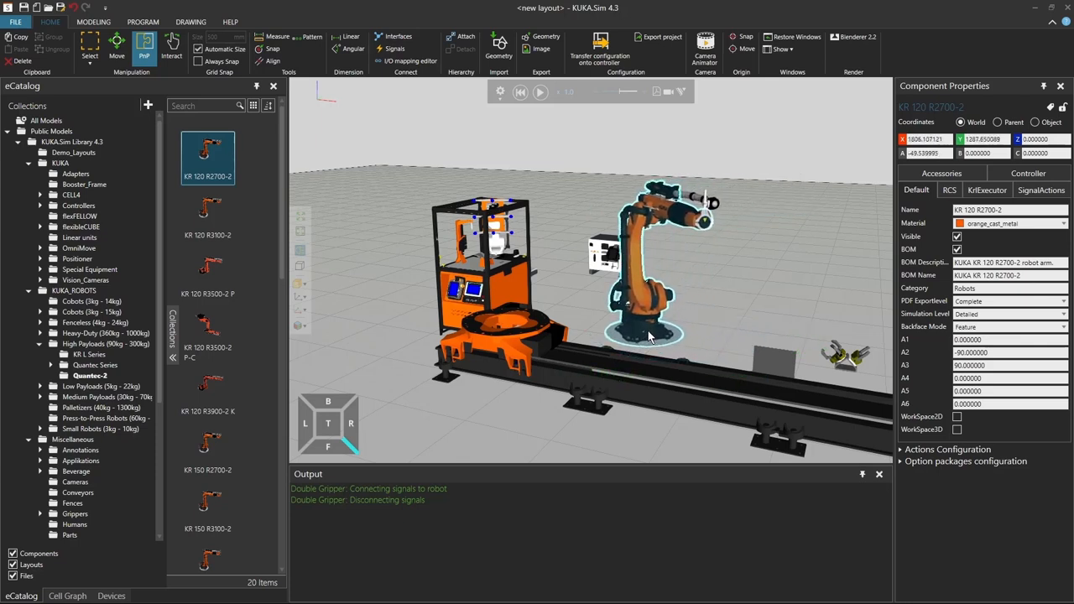
pyautogui.moveTo(650, 335); pyautogui.dragTo(529, 340)
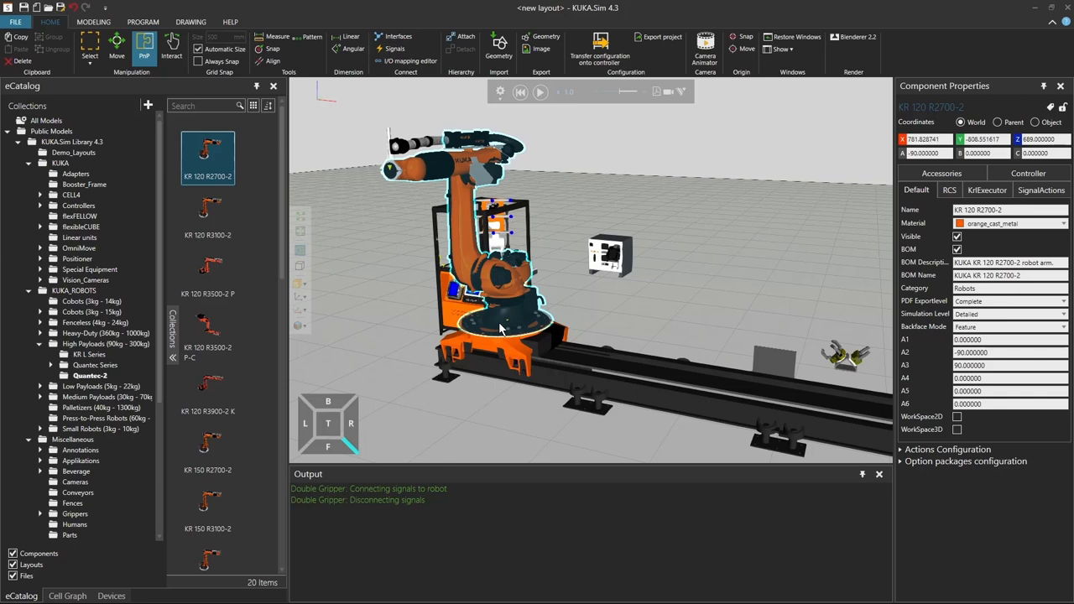
pyautogui.moveTo(504, 326)
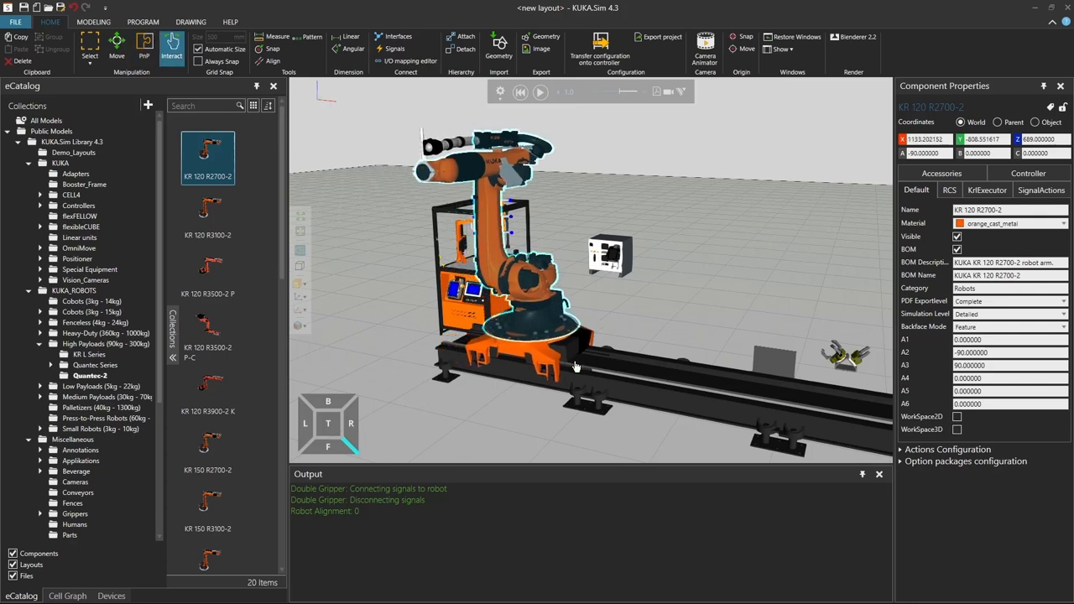
pyautogui.moveTo(575, 365); pyautogui.dragTo(680, 384)
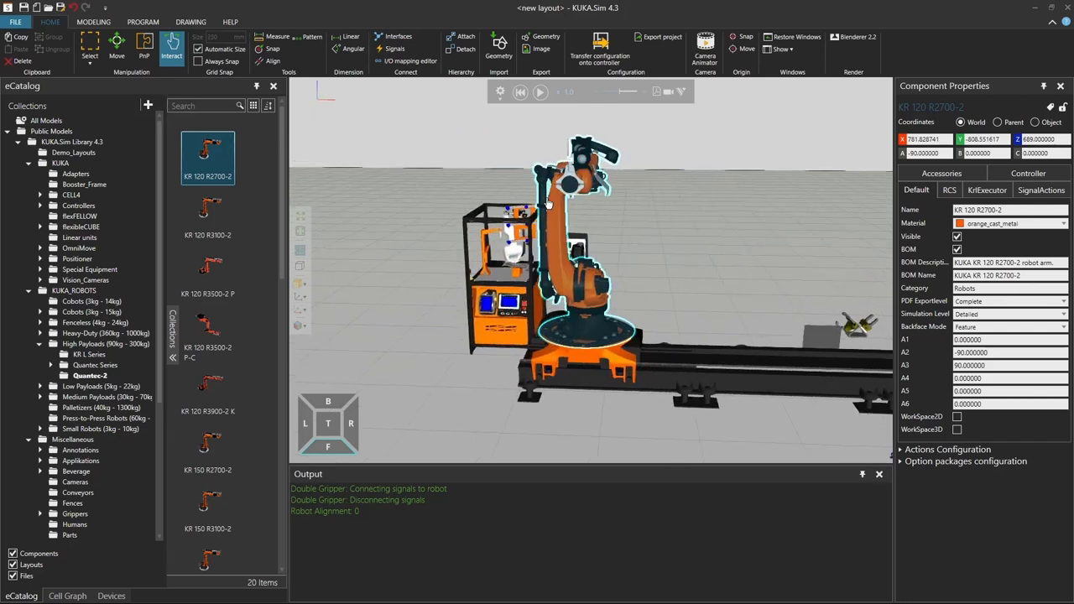
# - Select the Double Gripper and start moving it to the floor in front of the KL4000
pyautogui.click(855, 325)
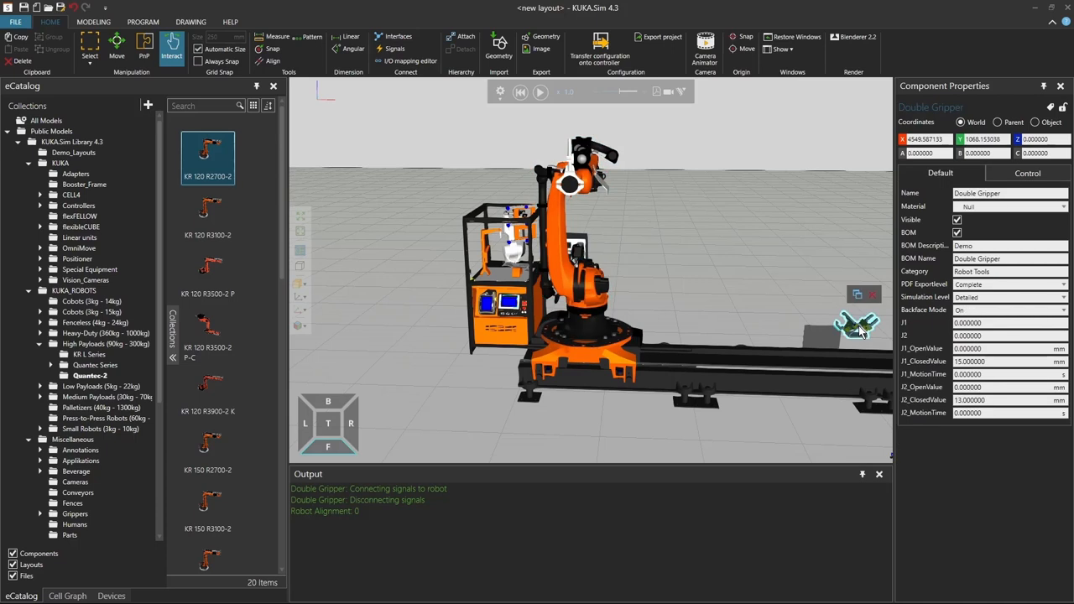
pyautogui.click(145, 48)
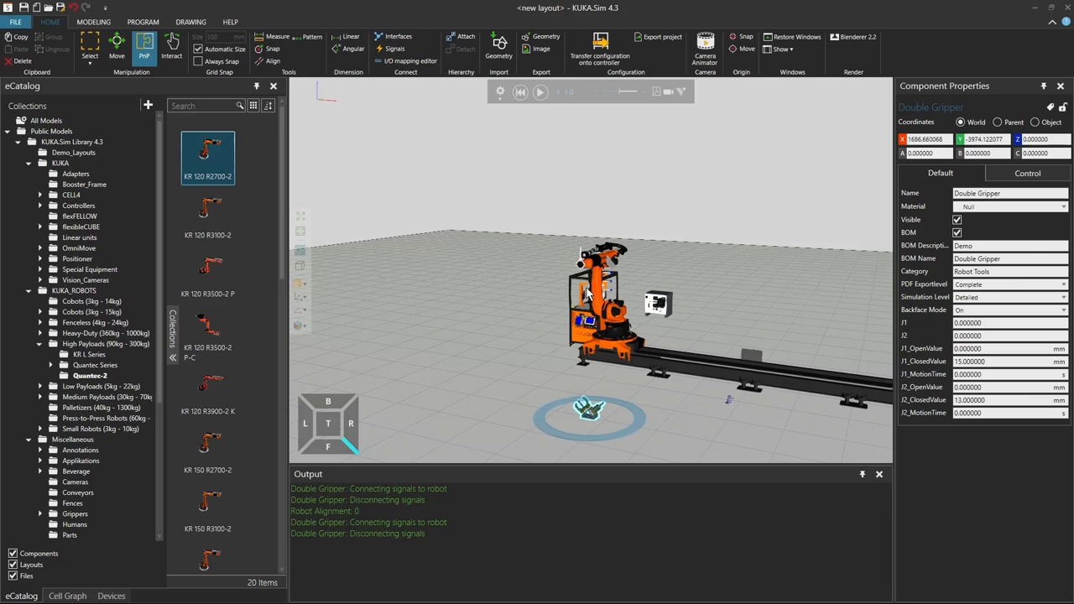
pyautogui.moveTo(453, 230)
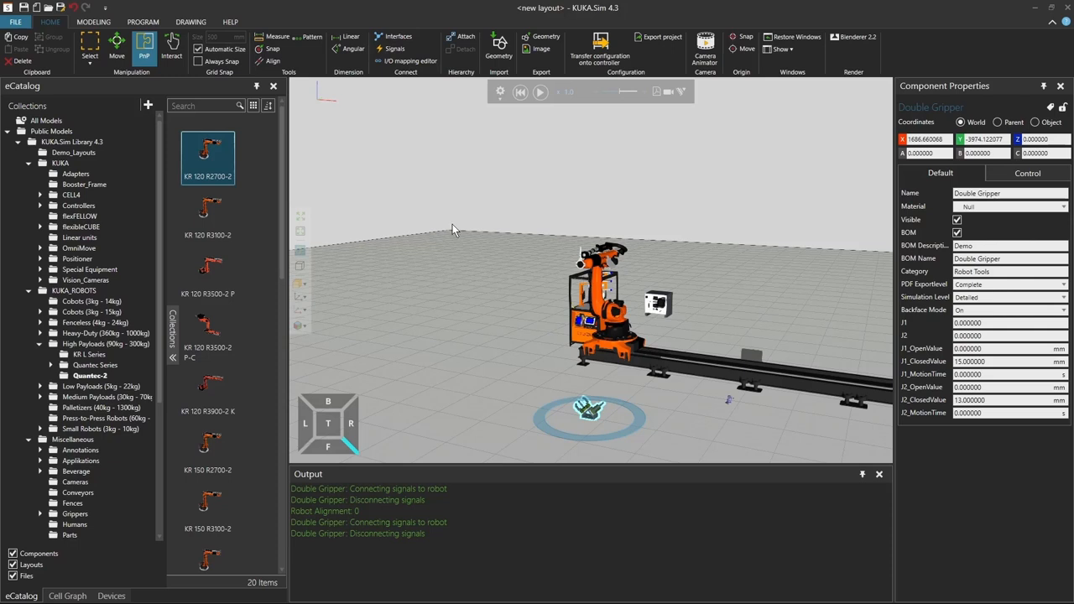
pyautogui.moveTo(795, 232)
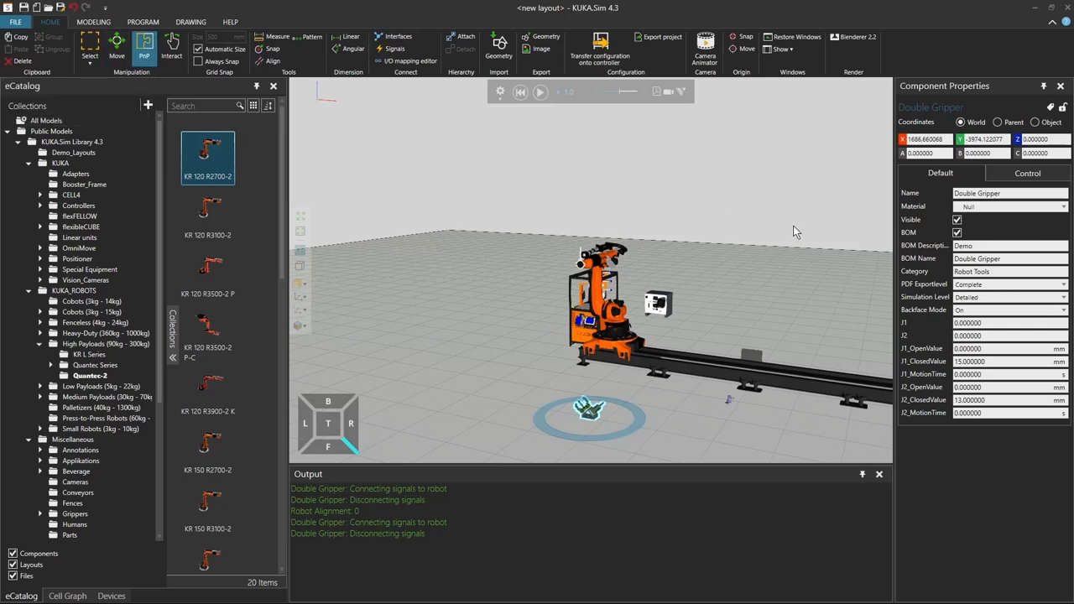
pyautogui.click(116, 42)
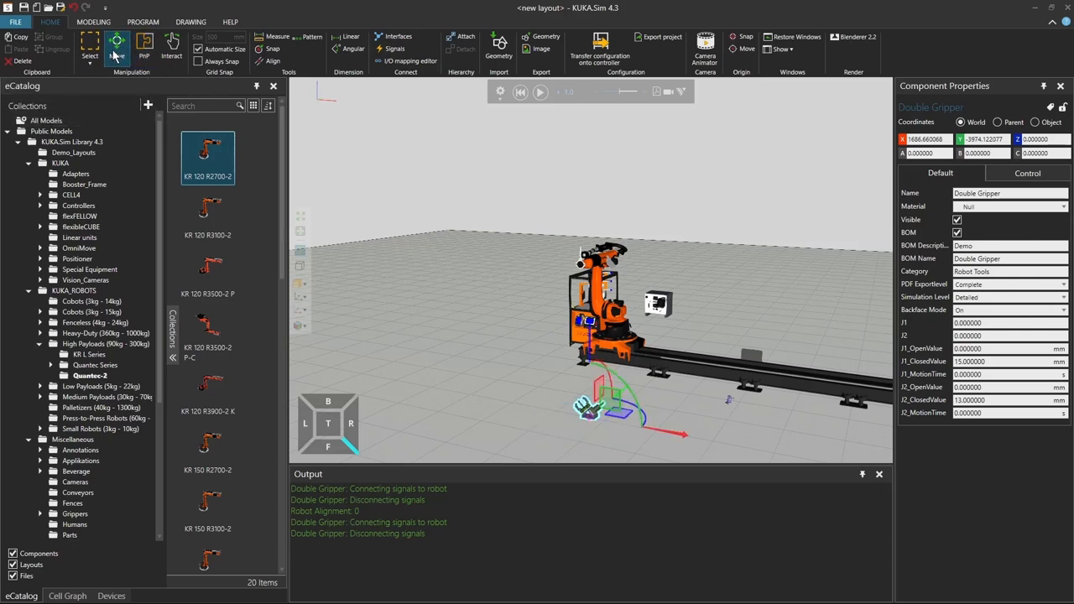
pyautogui.click(117, 48)
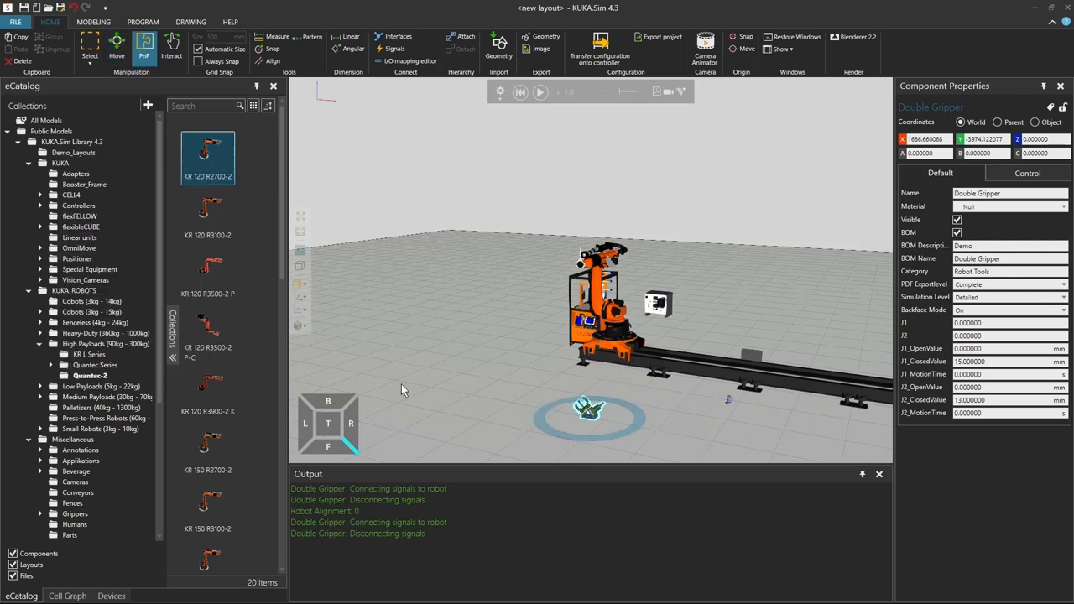